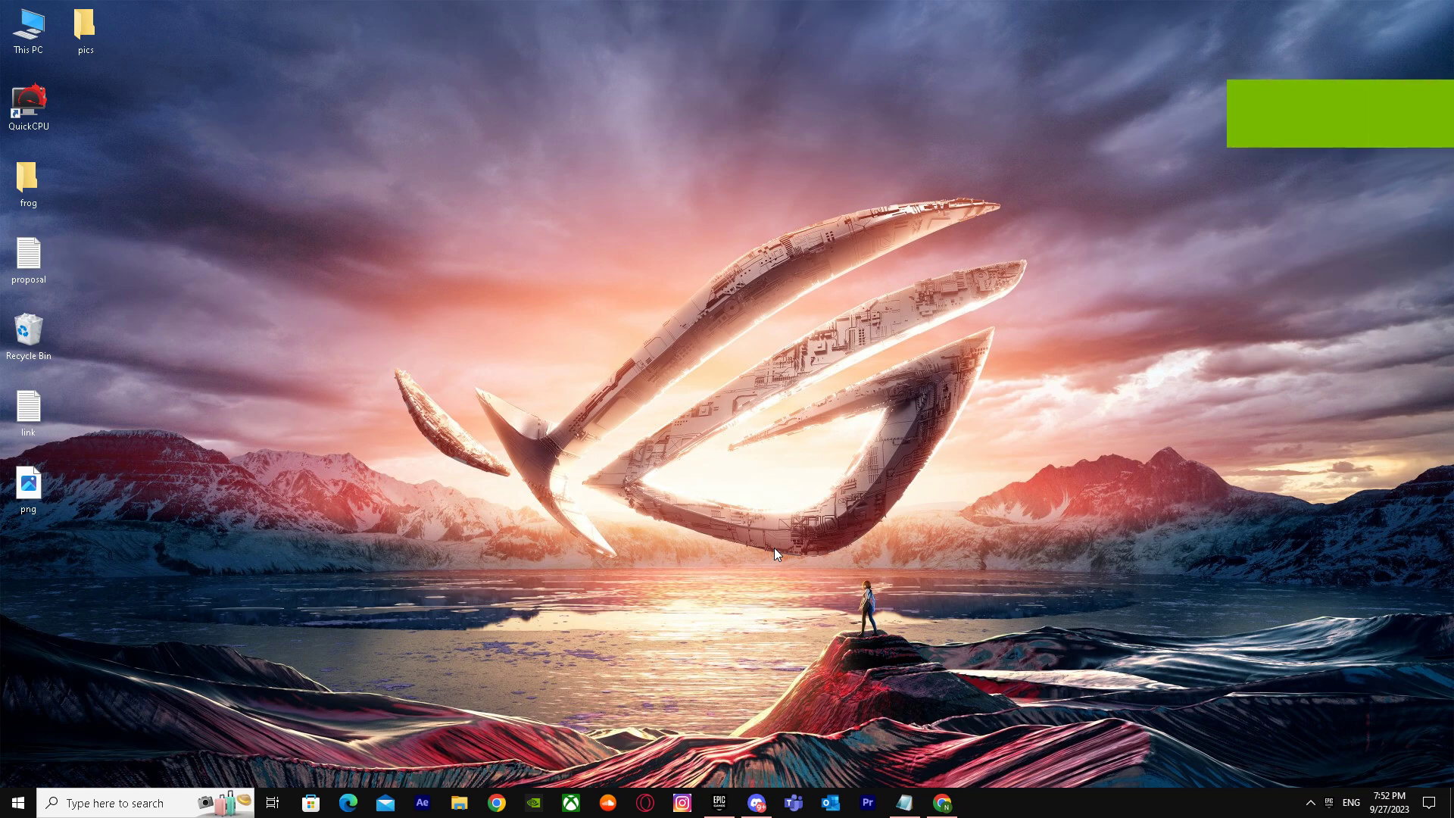
pyautogui.moveTo(466, 255)
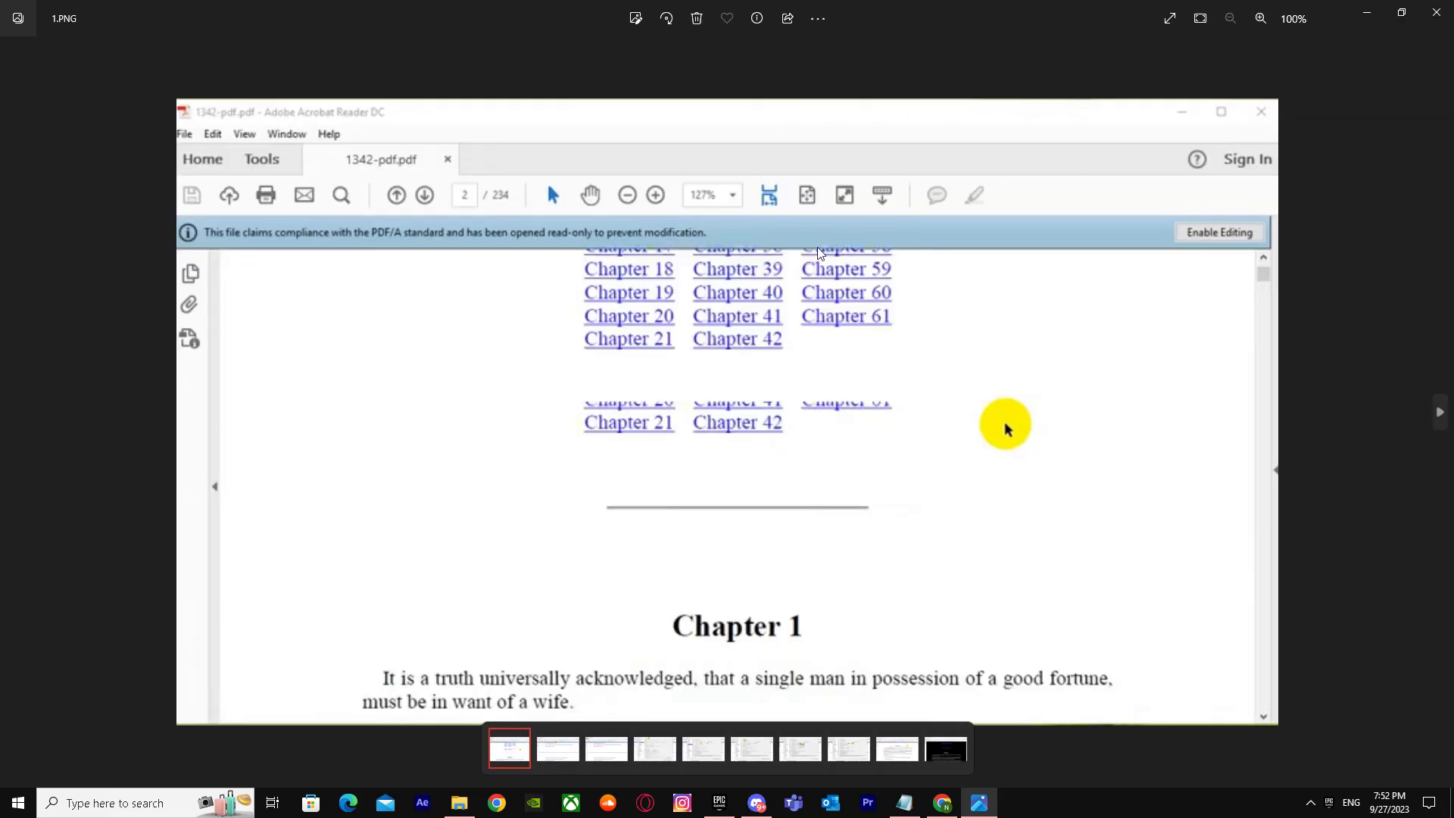
pyautogui.moveTo(309, 121)
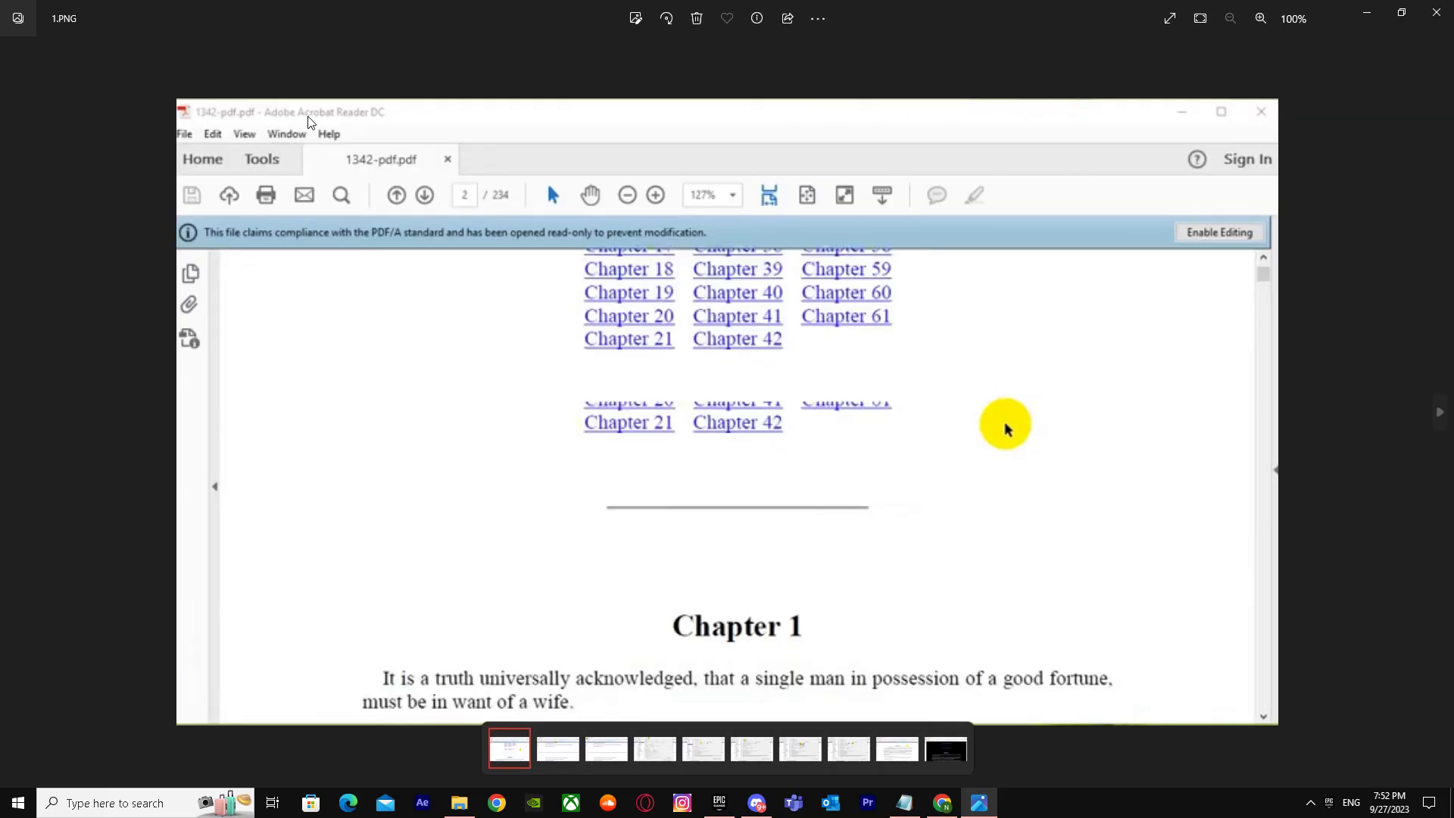
pyautogui.moveTo(1438, 414)
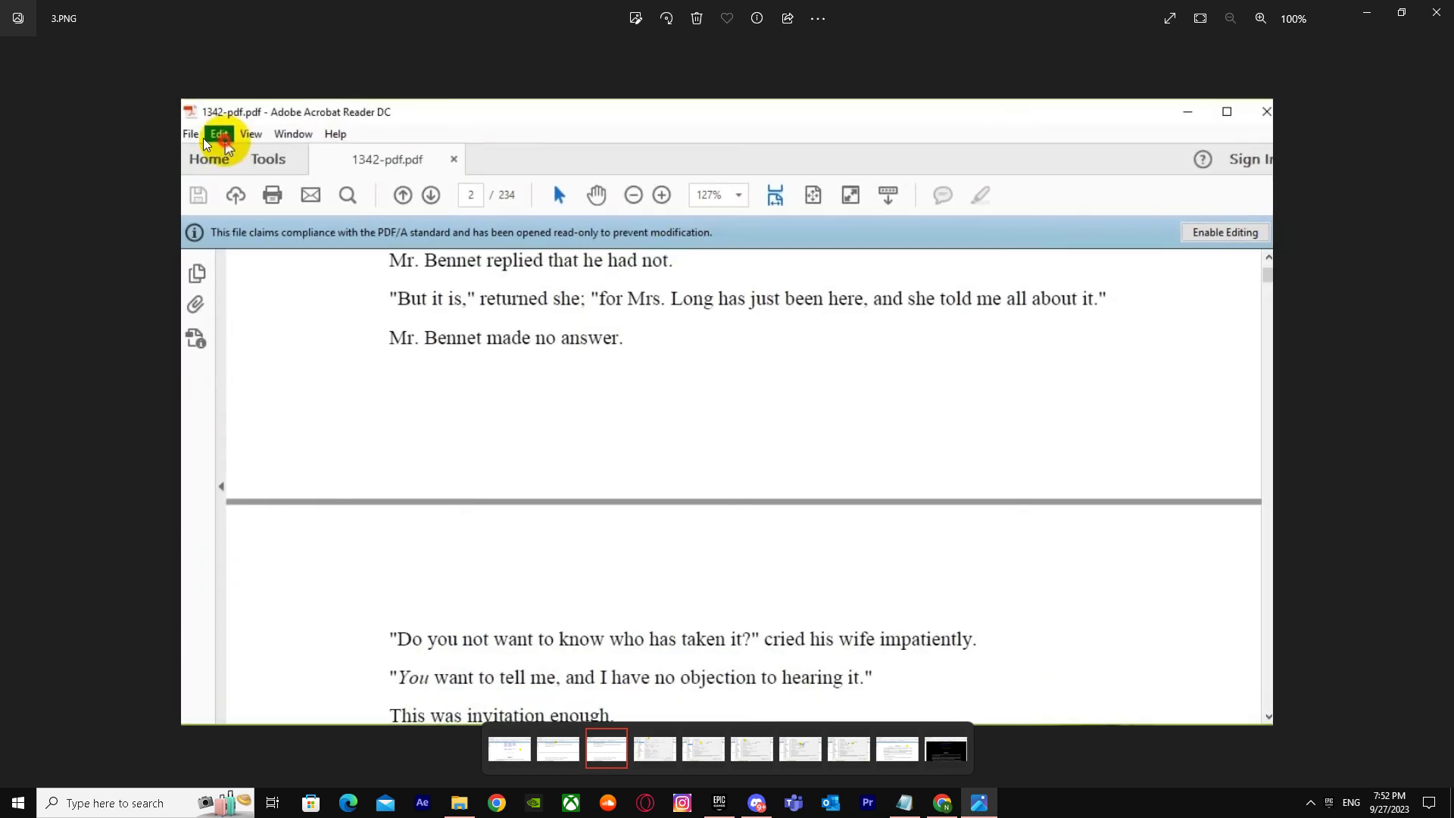
# - Reveal the Edit menu's commands over the novel's PDF to reach Preferences
pyautogui.click(217, 133)
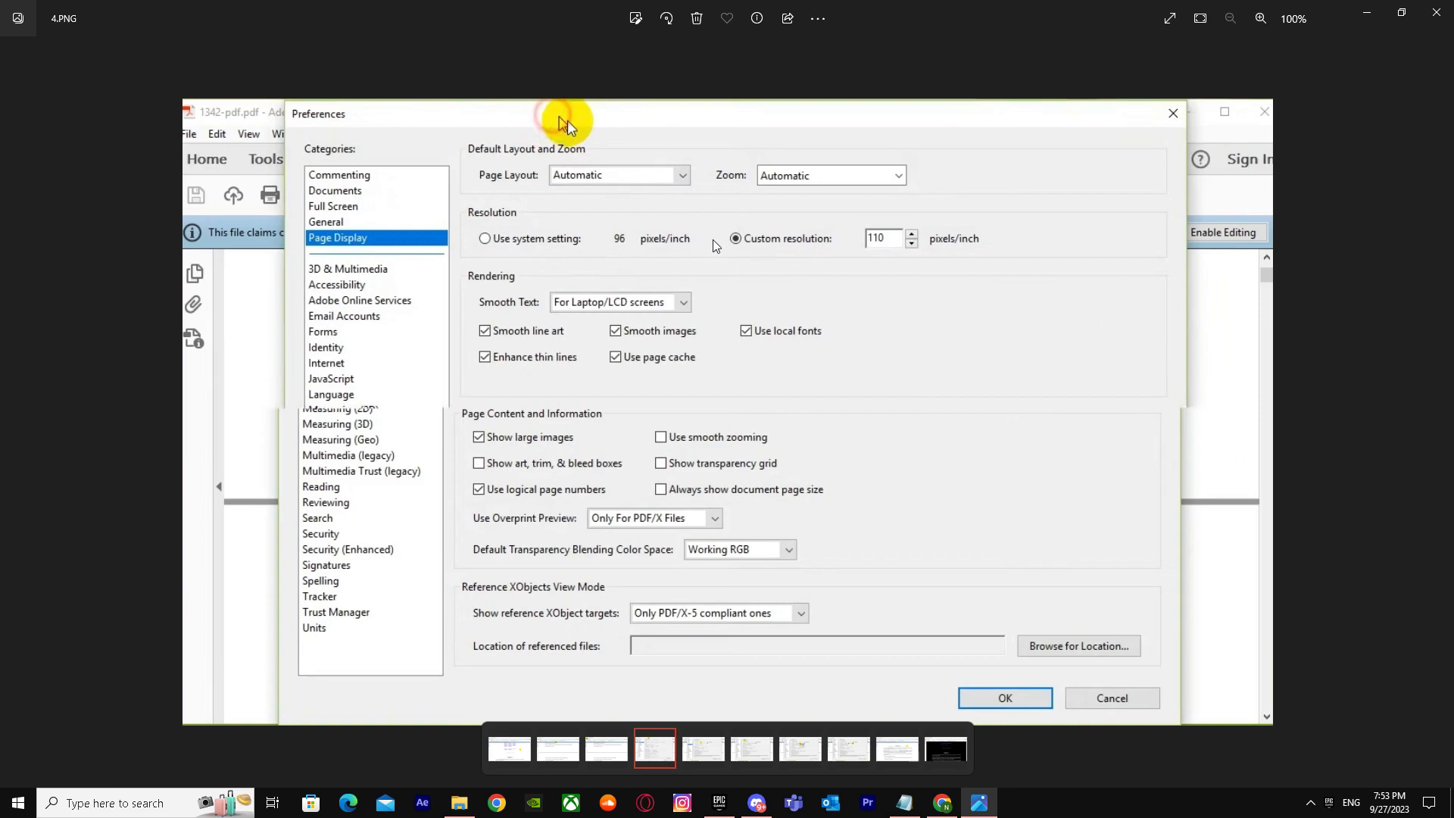
# - Show the Accessibility category of the Preferences dialog
pyautogui.click(348, 291)
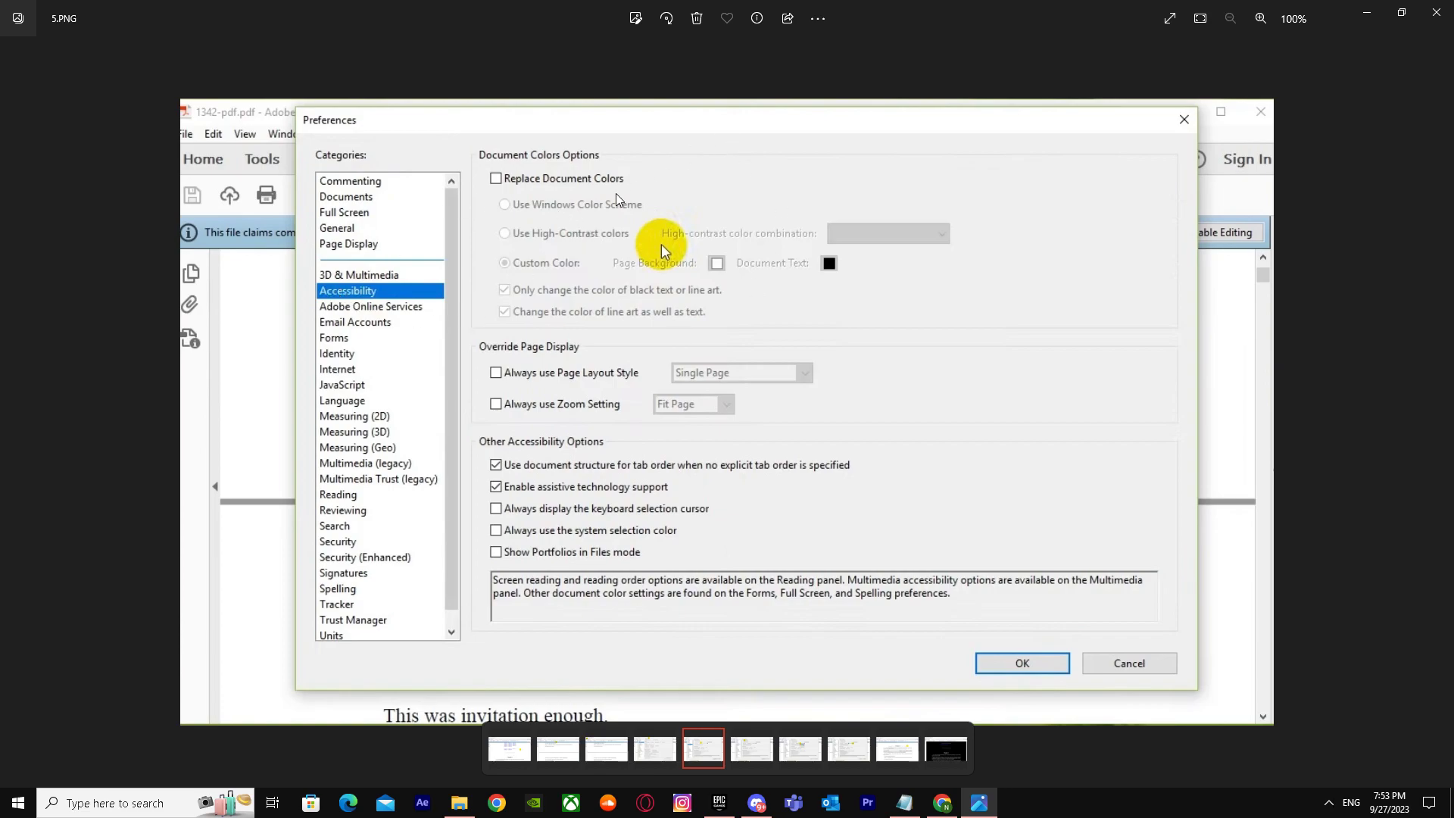
# - Enable Replace Document Colors with a custom scheme and a black page background
pyautogui.click(496, 179)
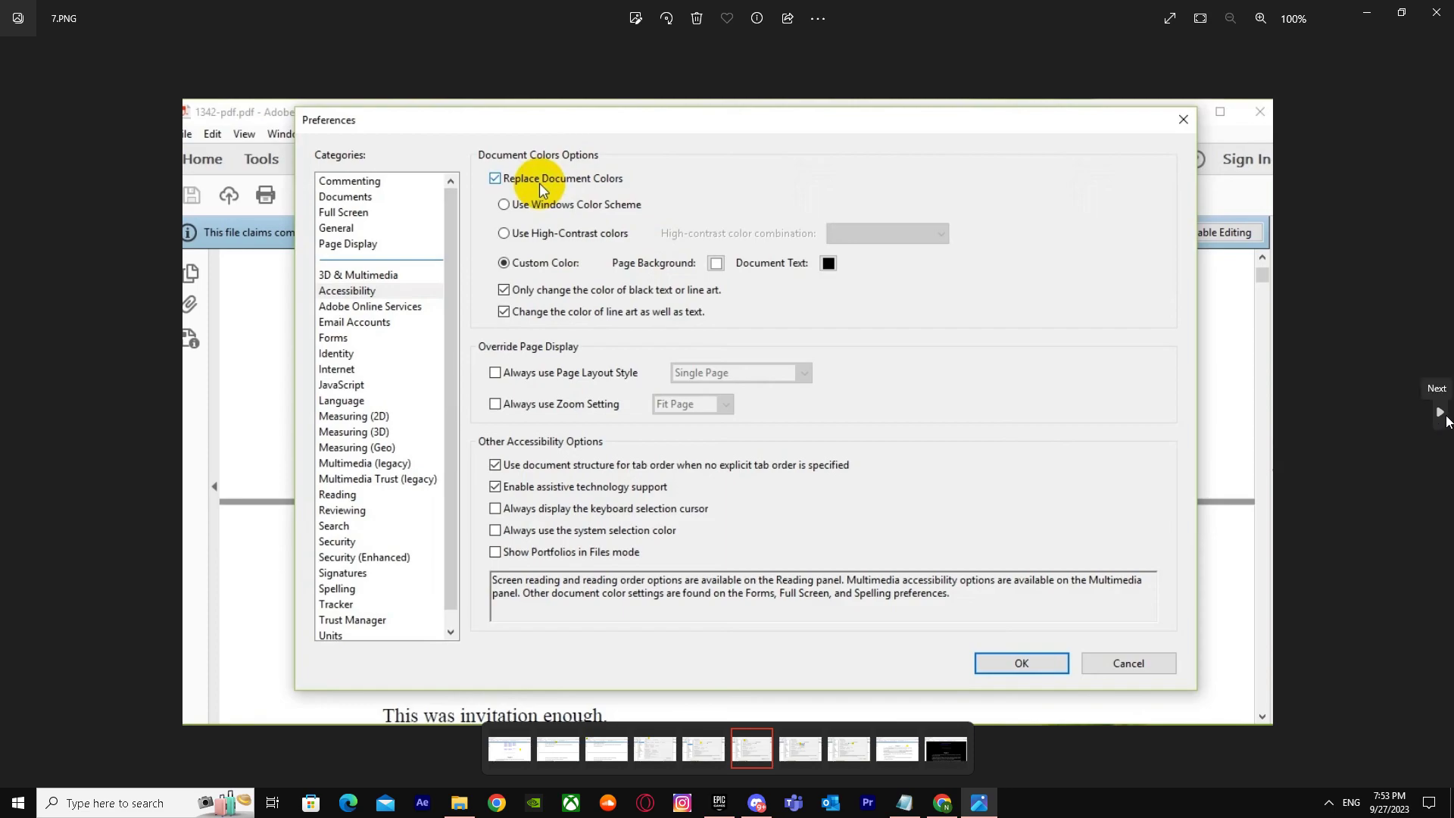
pyautogui.click(714, 264)
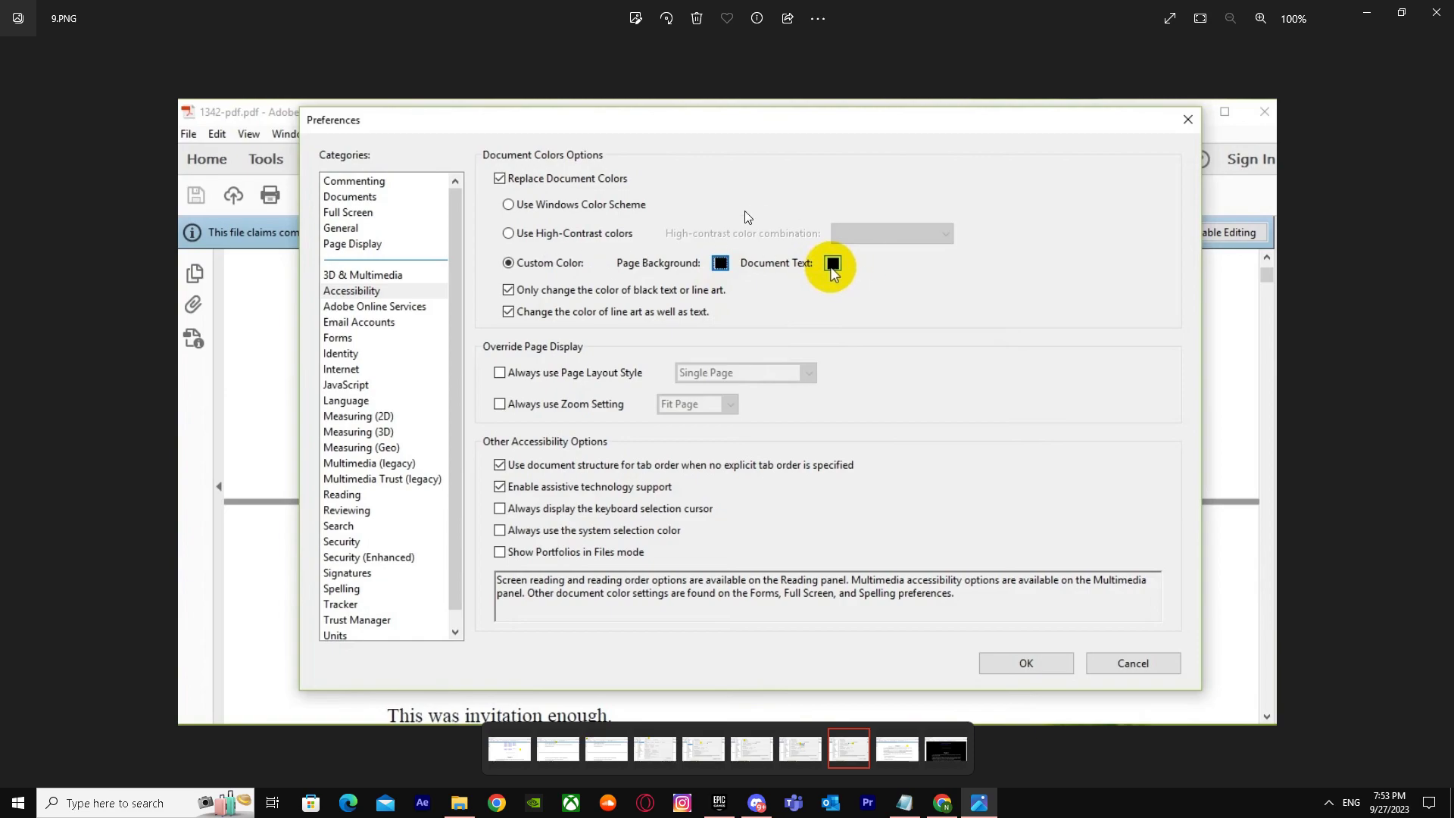
pyautogui.moveTo(987, 324)
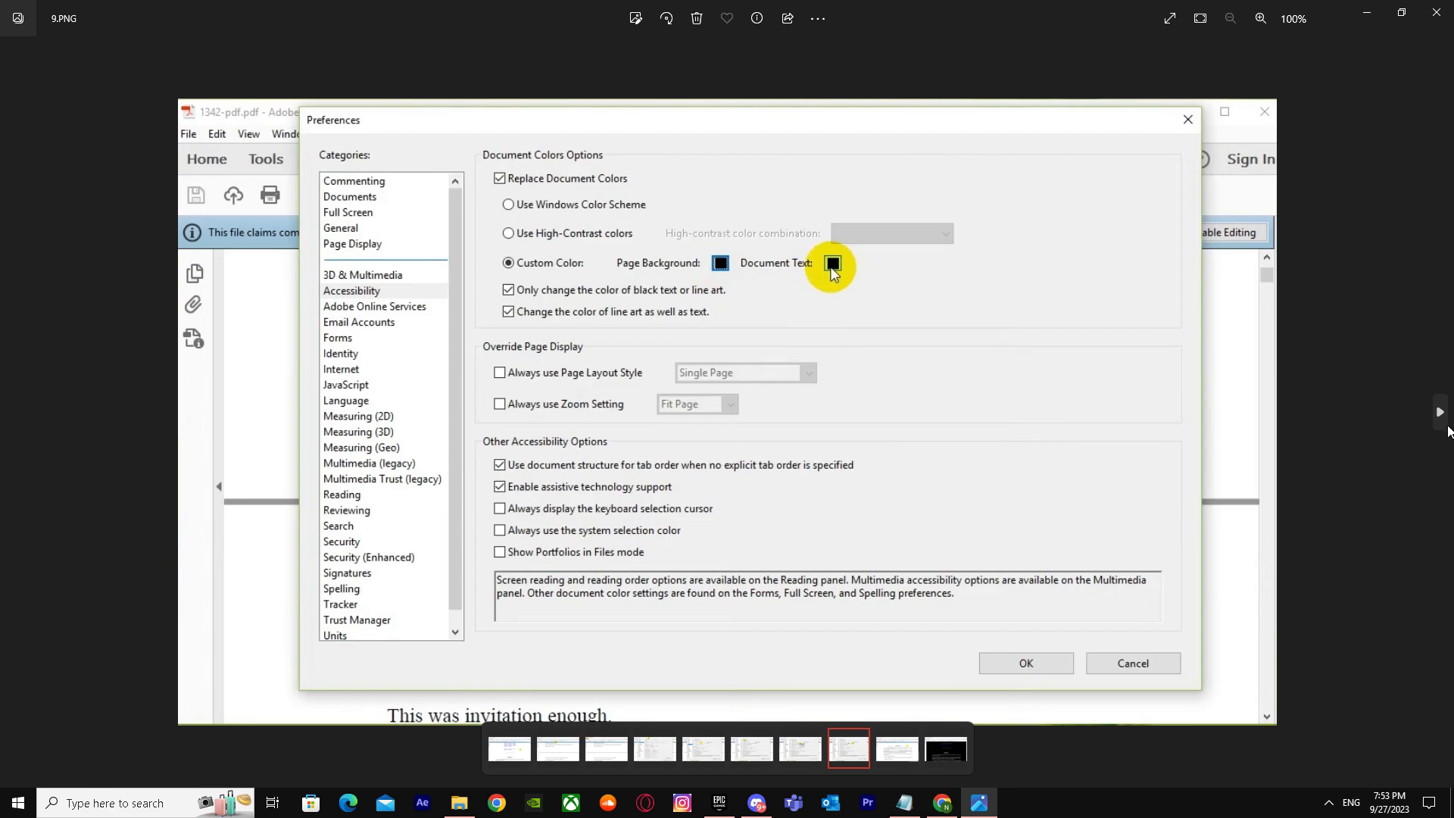
# - Apply the color settings so the novel shows white text on black pages
pyautogui.click(1217, 231)
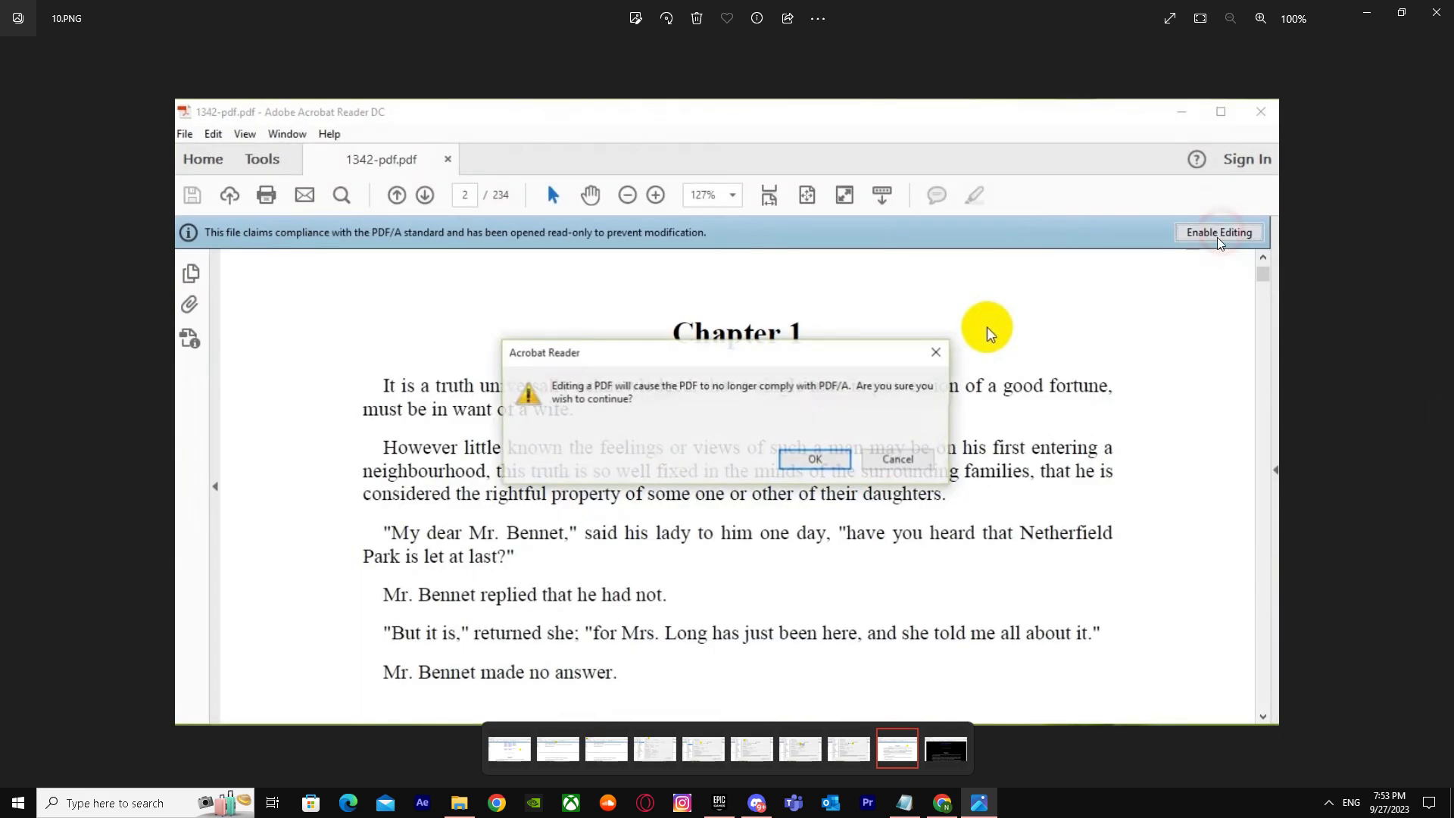
pyautogui.moveTo(582, 406)
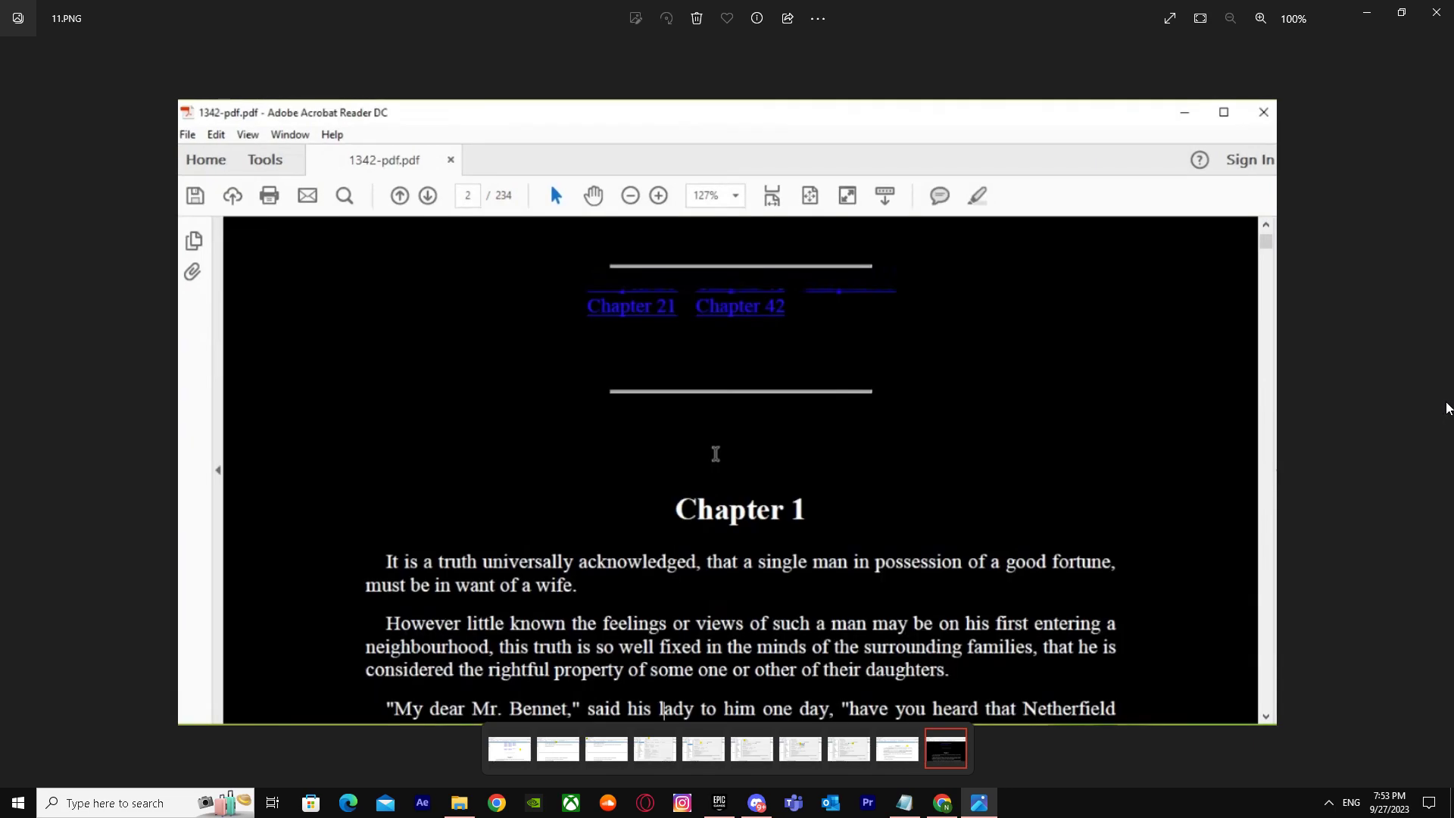
pyautogui.moveTo(674, 424)
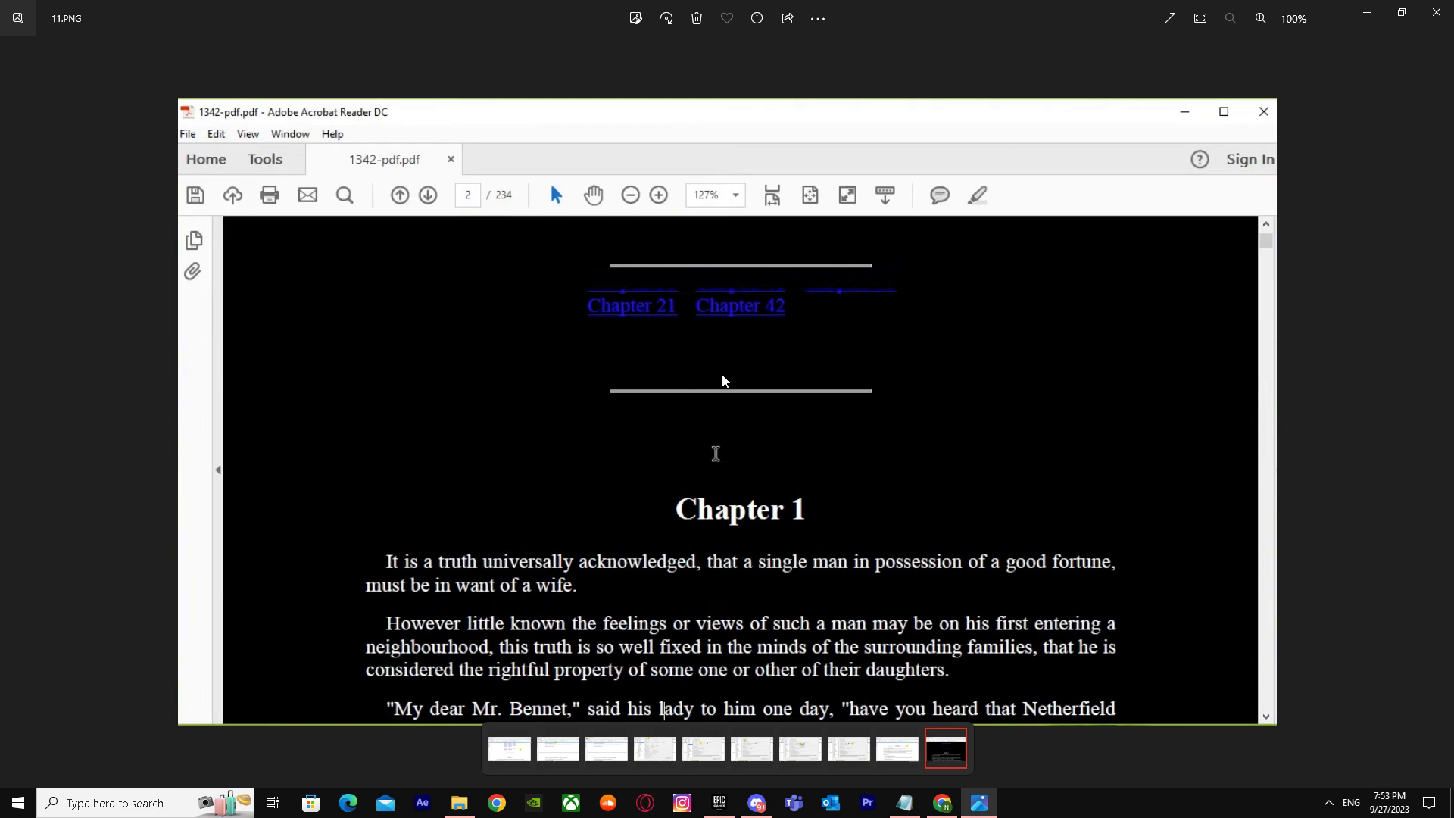
pyautogui.moveTo(825, 338)
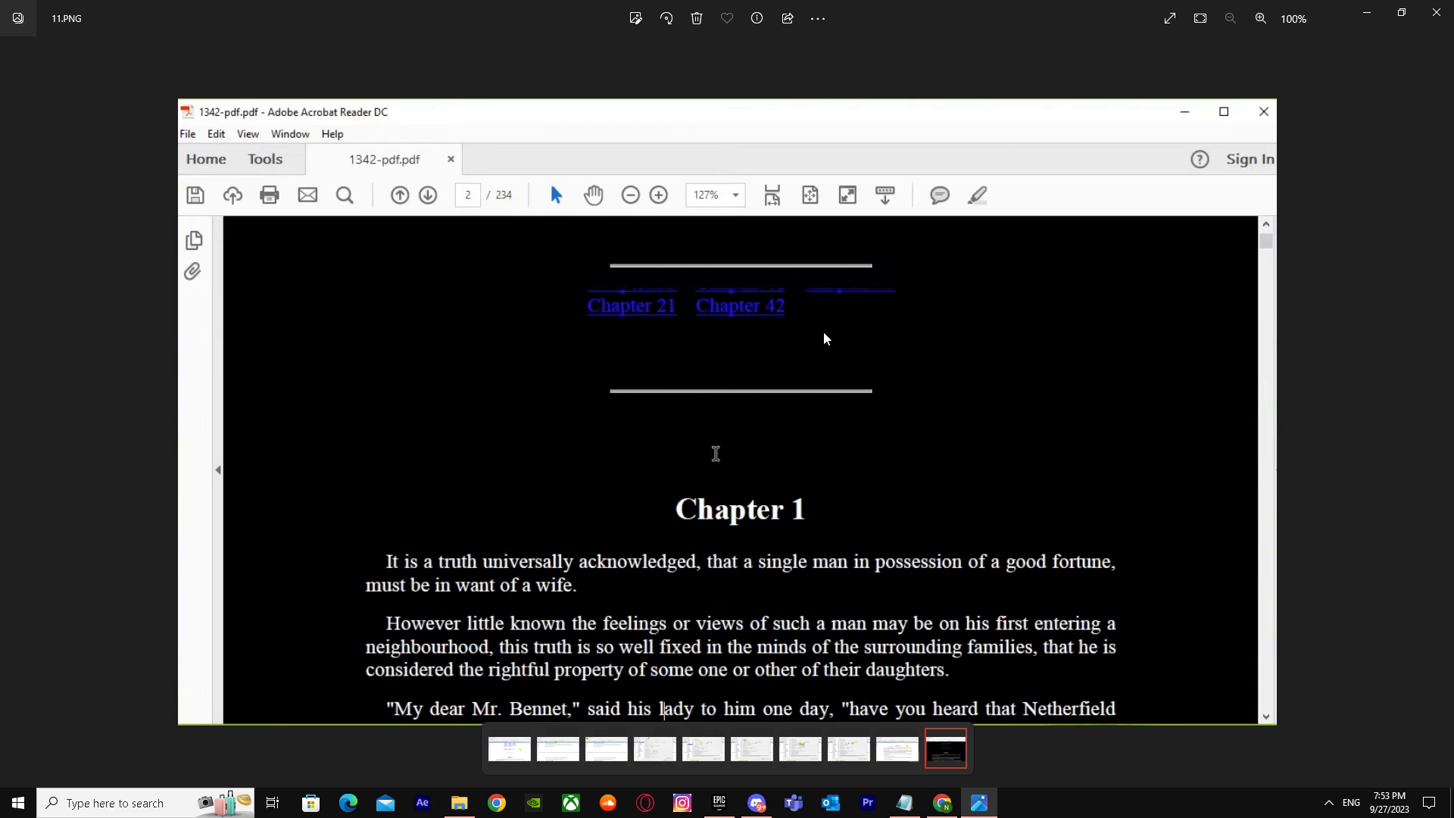